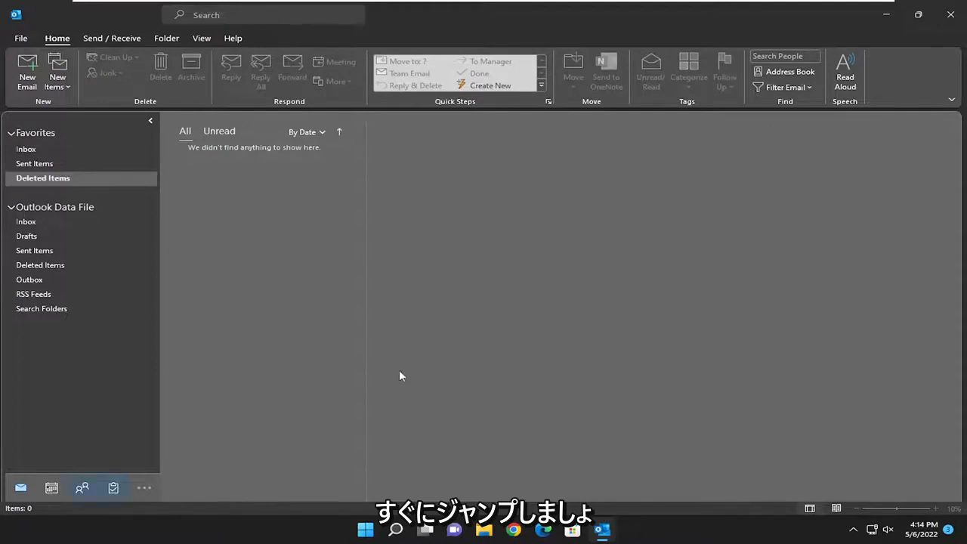
{"action": "left_click", "coordinate": [82, 487]}
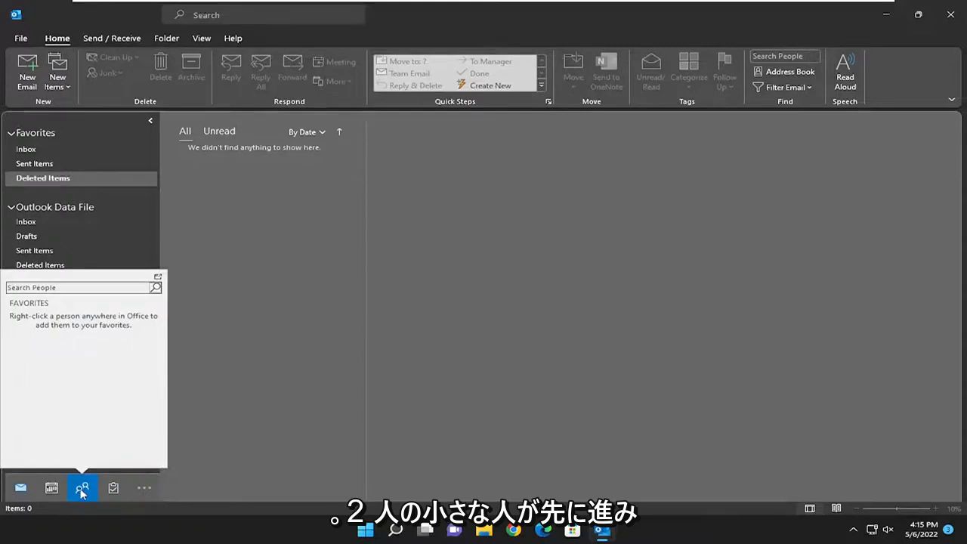
{"action": "left_click", "coordinate": [82, 488]}
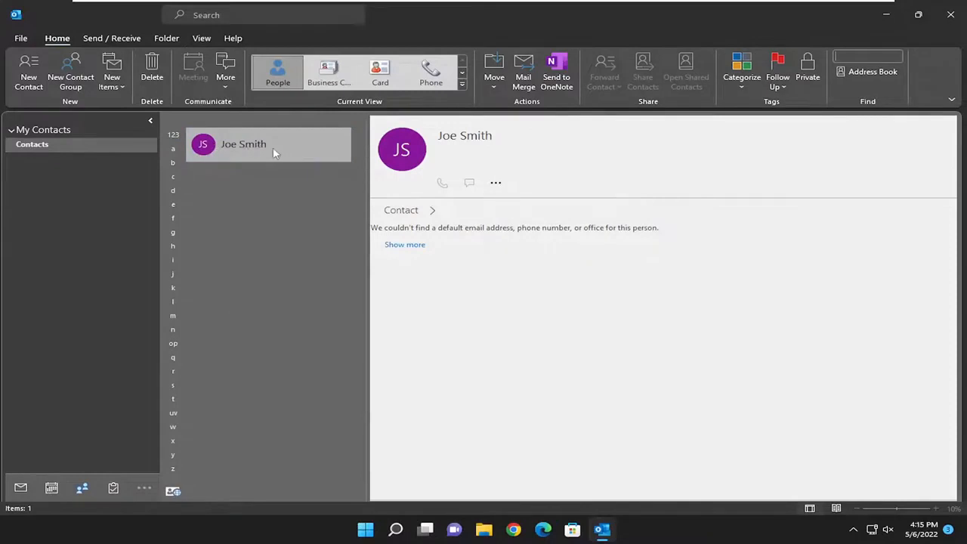
Select Joe Smith and open his contact form for editing via More options.
{"action": "left_click", "coordinate": [268, 144]}
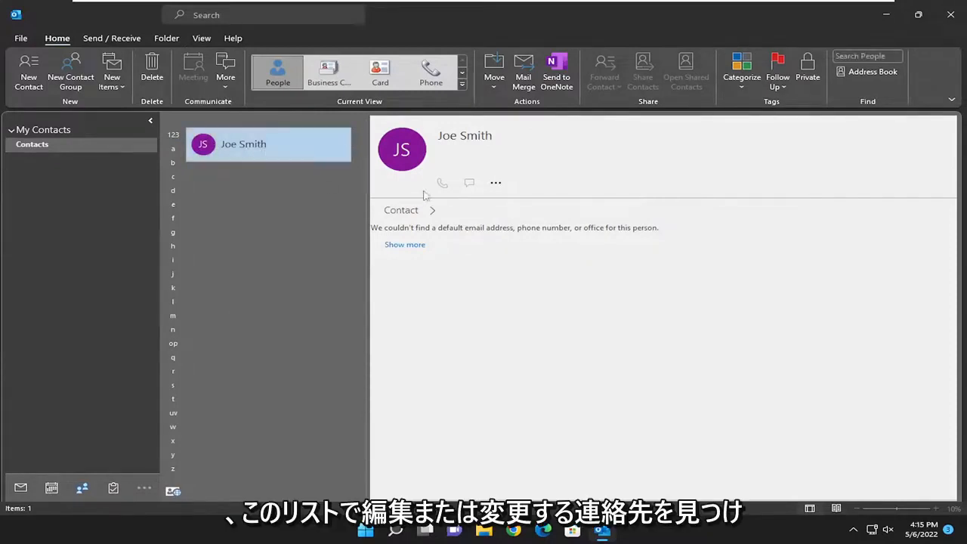
{"action": "mouse_move", "coordinate": [496, 184]}
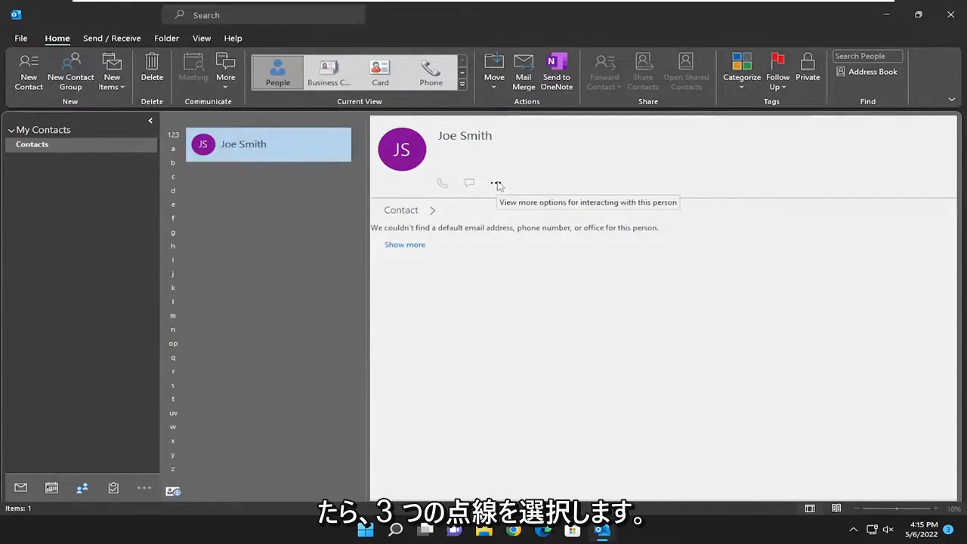
{"action": "left_click", "coordinate": [495, 183]}
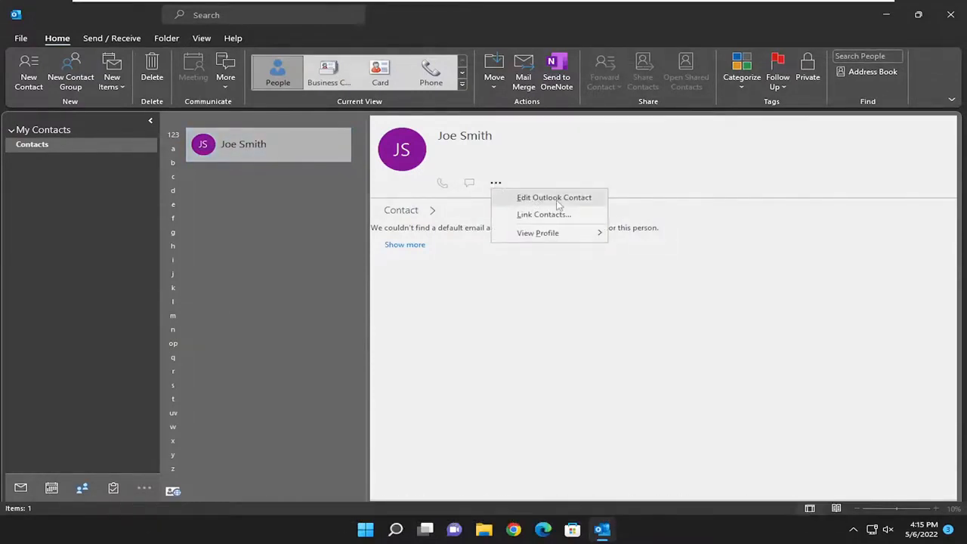
{"action": "left_click", "coordinate": [552, 197]}
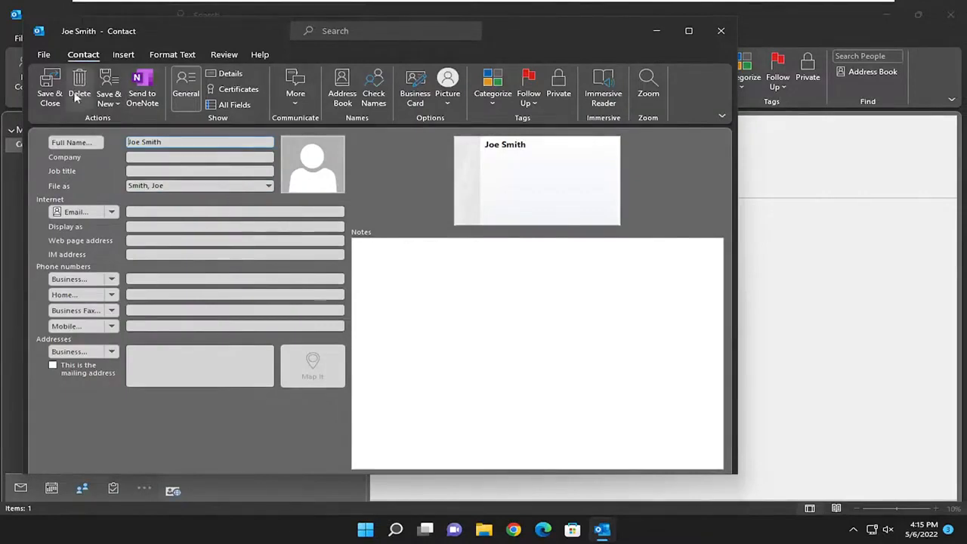
{"action": "mouse_move", "coordinate": [79, 87]}
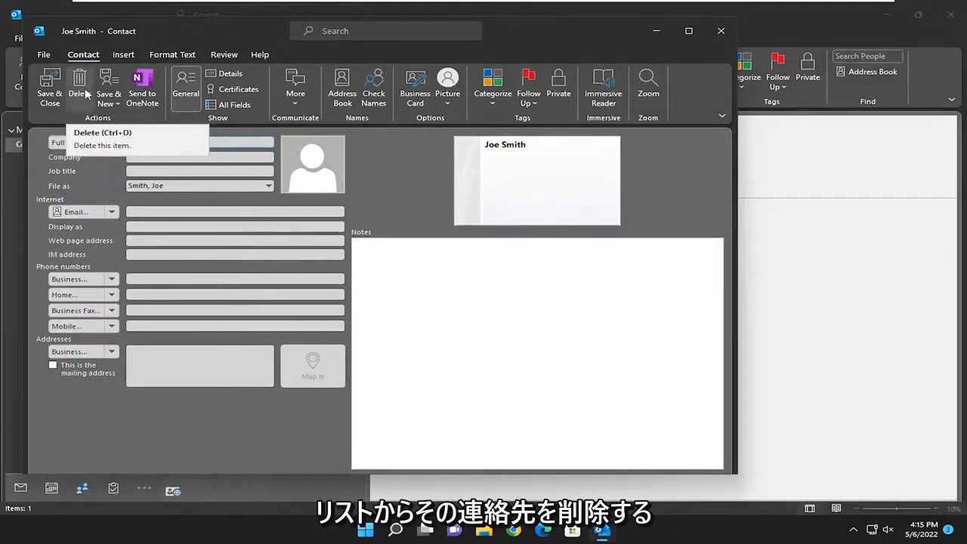